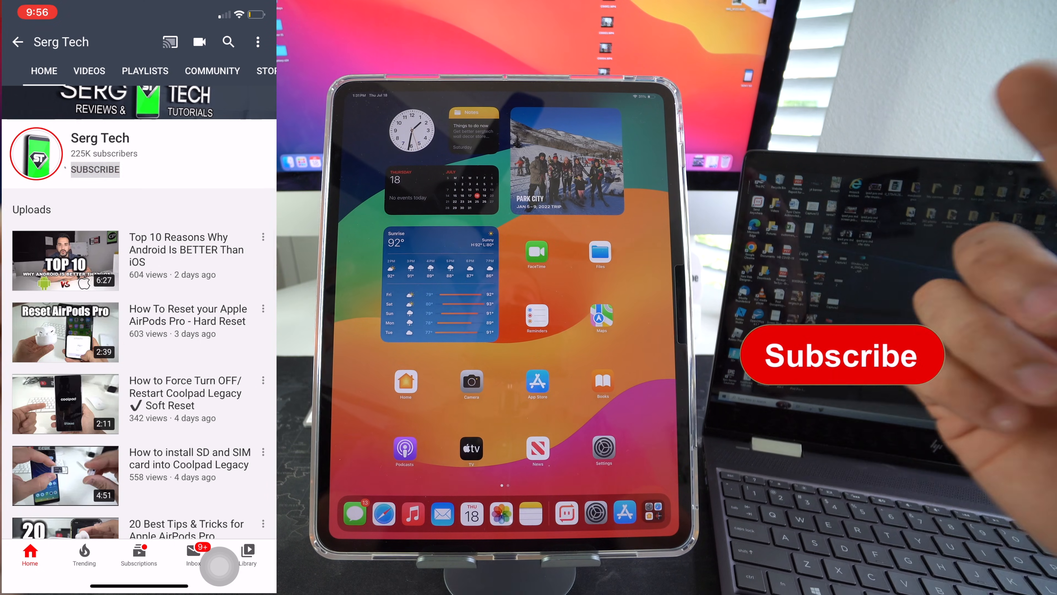
- Connect the iPad so Windows shows the Apple iPad AutoPlay notification
left_click(95, 169)
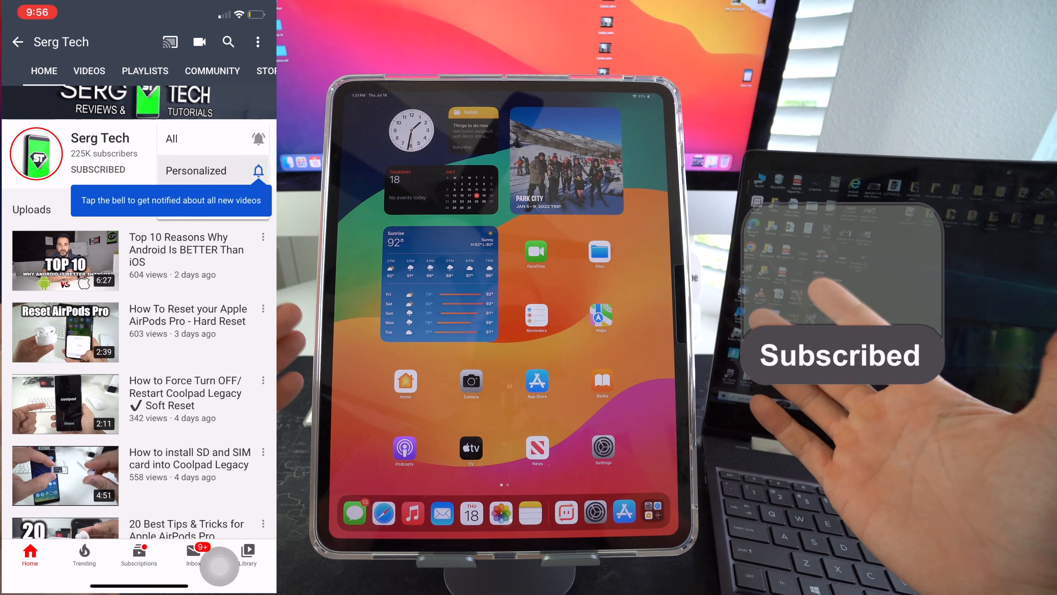
left_click(258, 169)
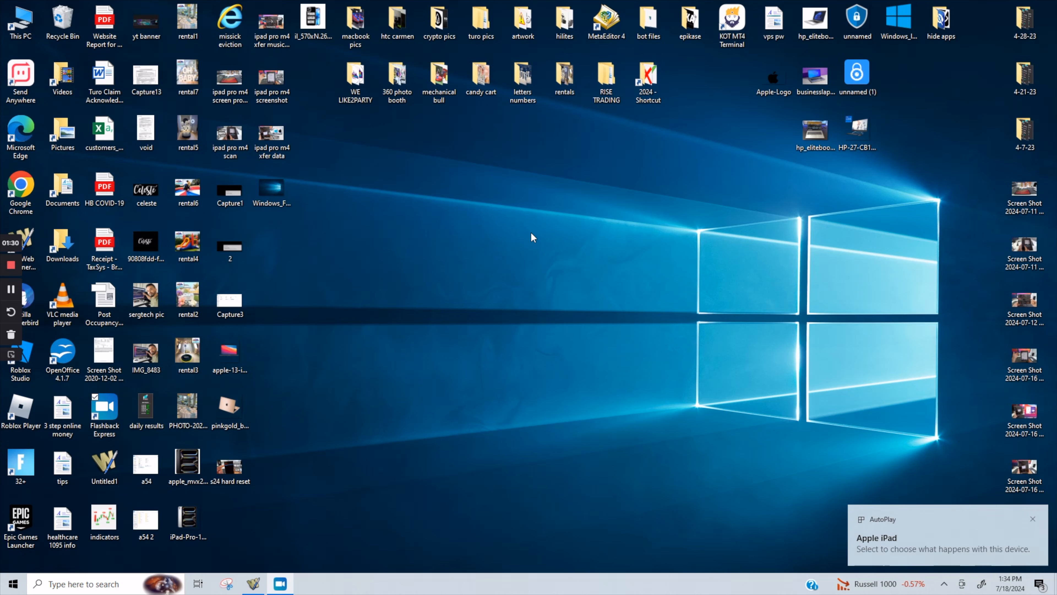
- From the Google results for itunes, choose Apple's 'Download iTunes for Windows' support page
left_click(304, 584)
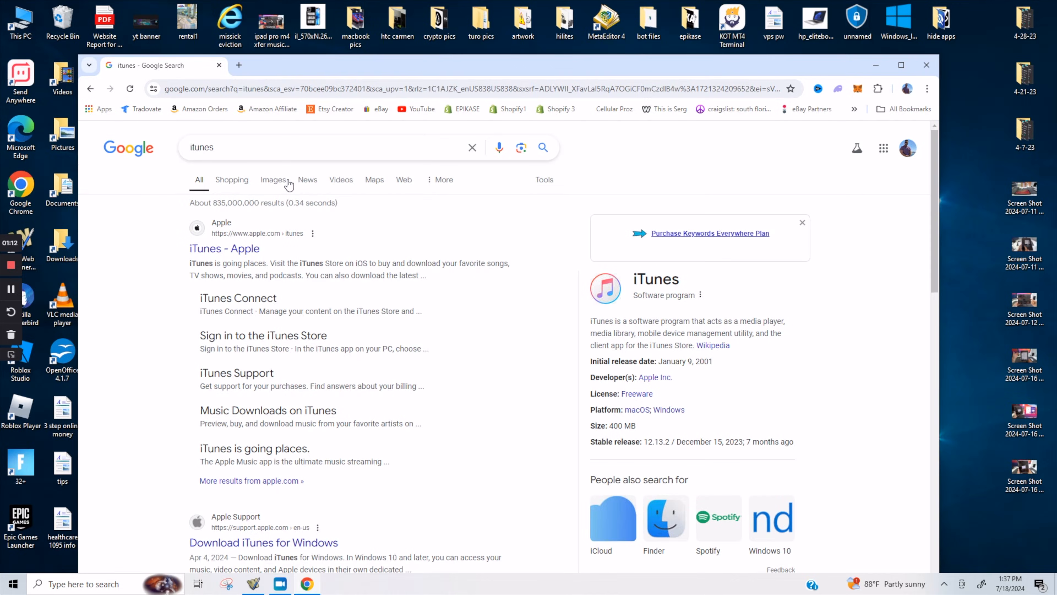
scroll("down", 3)
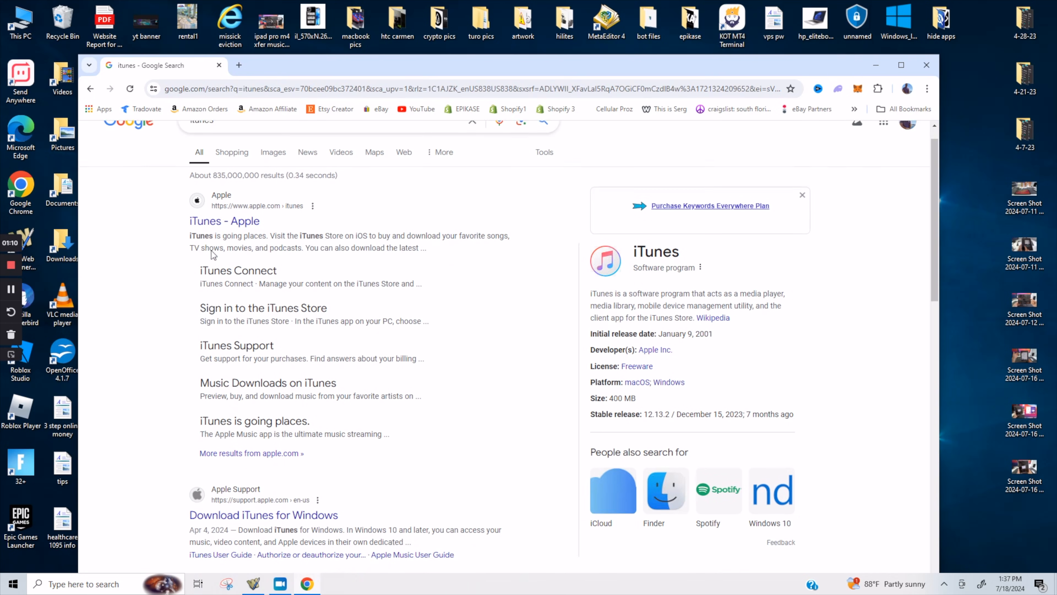
scroll("down", 3)
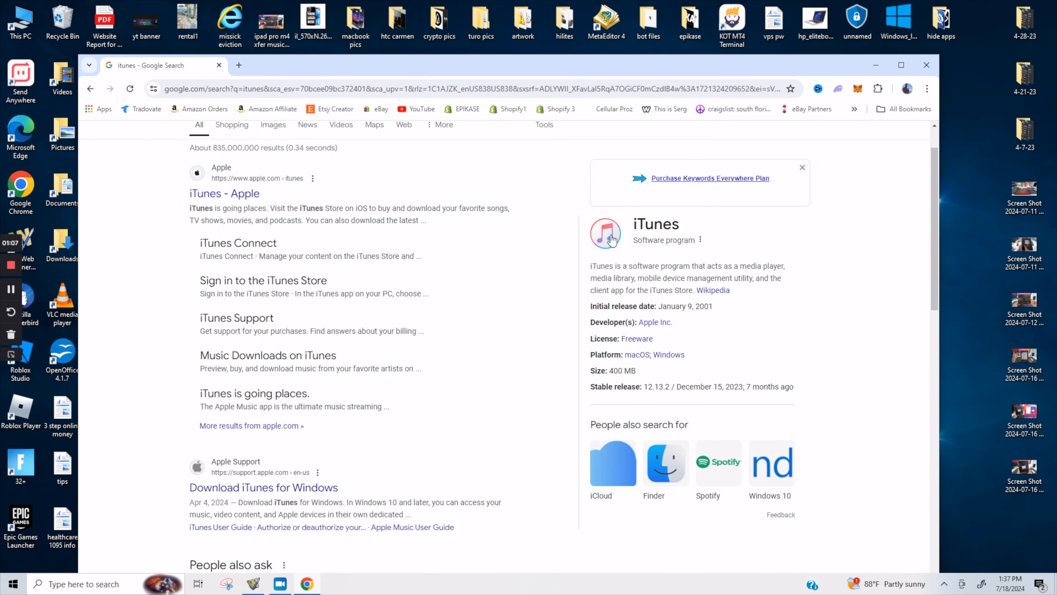
mouse_move(414, 291)
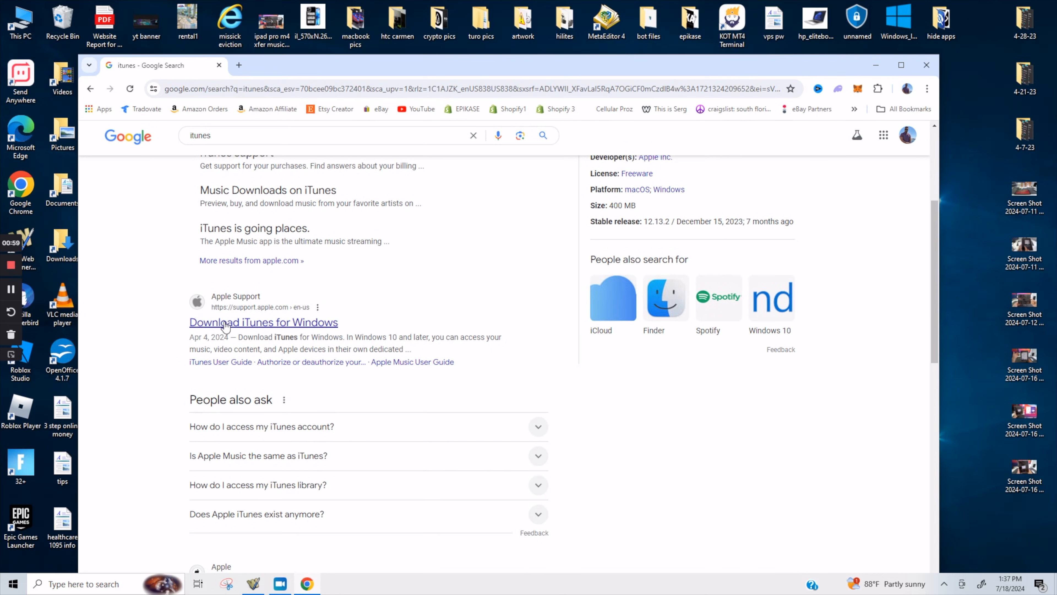
left_click(263, 321)
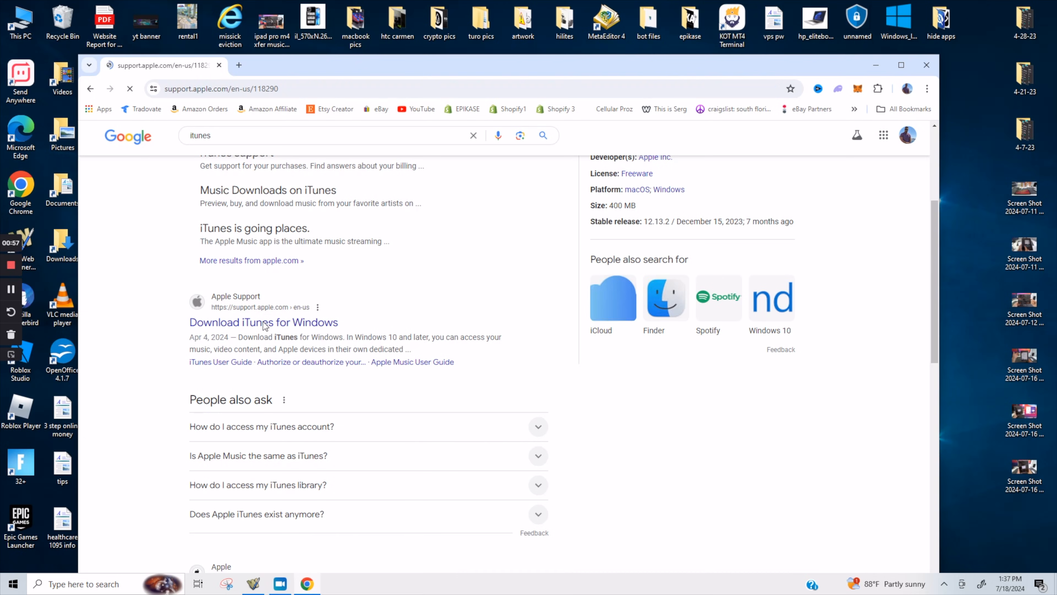
- Follow the Microsoft Store link and install the latest iTunes on the PC
left_click(264, 321)
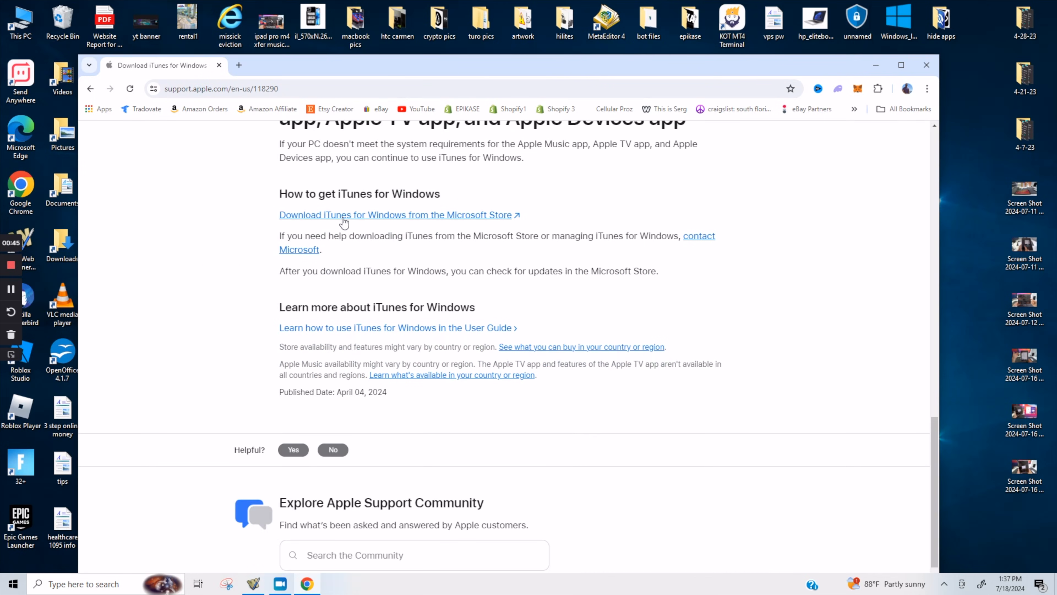
left_click(396, 214)
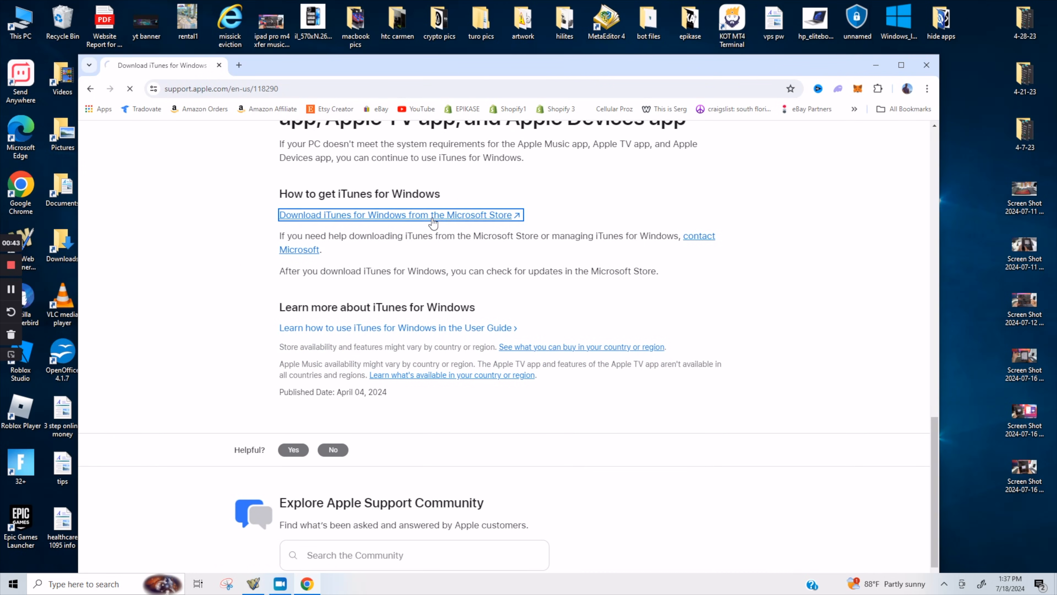
left_click(396, 215)
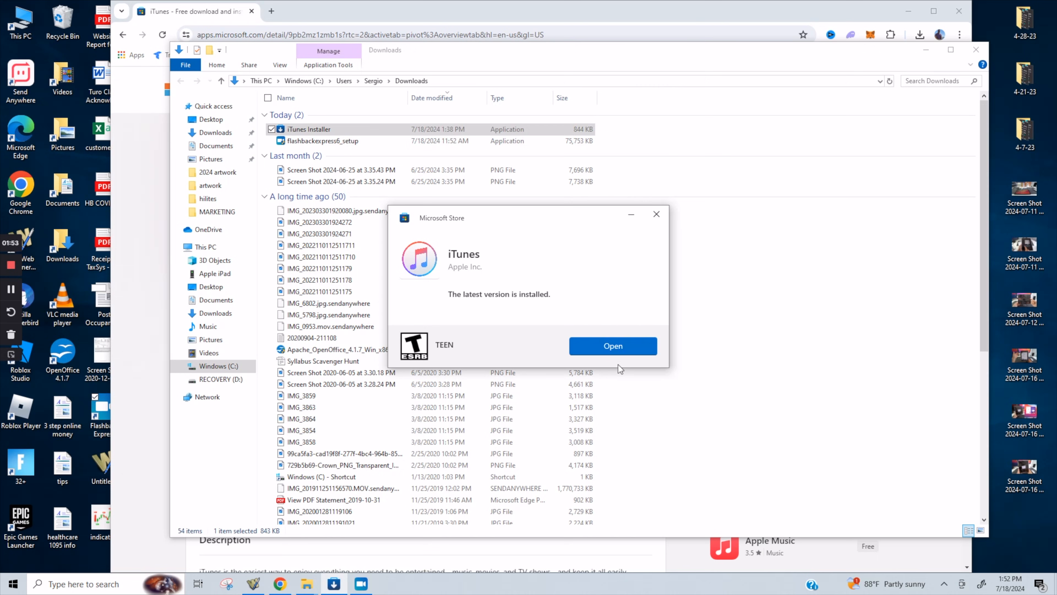
- Launch iTunes from the Store and agree to its Software License Agreement
left_click(611, 346)
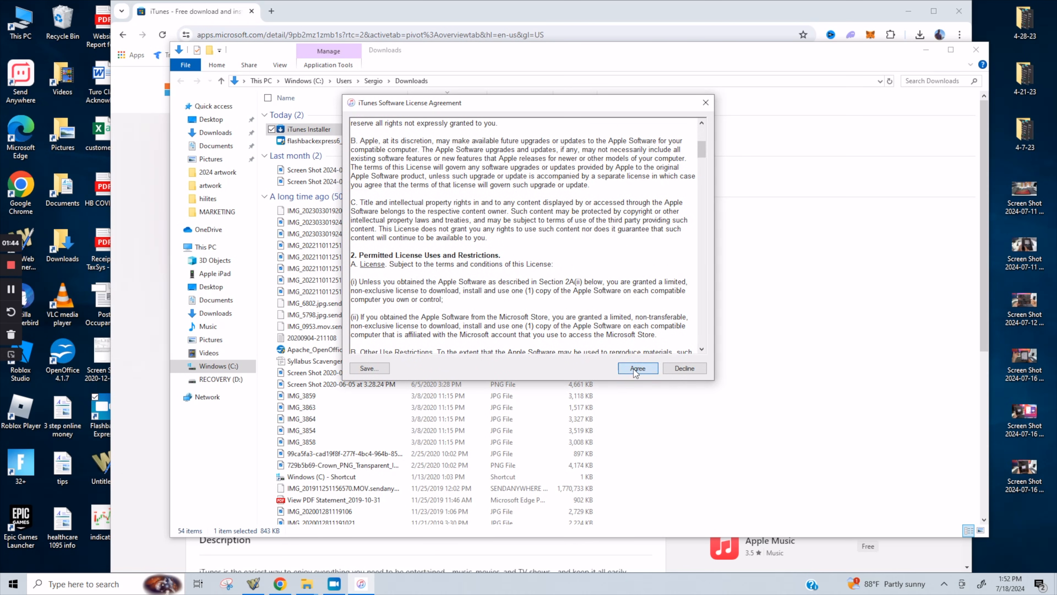
left_click(637, 369)
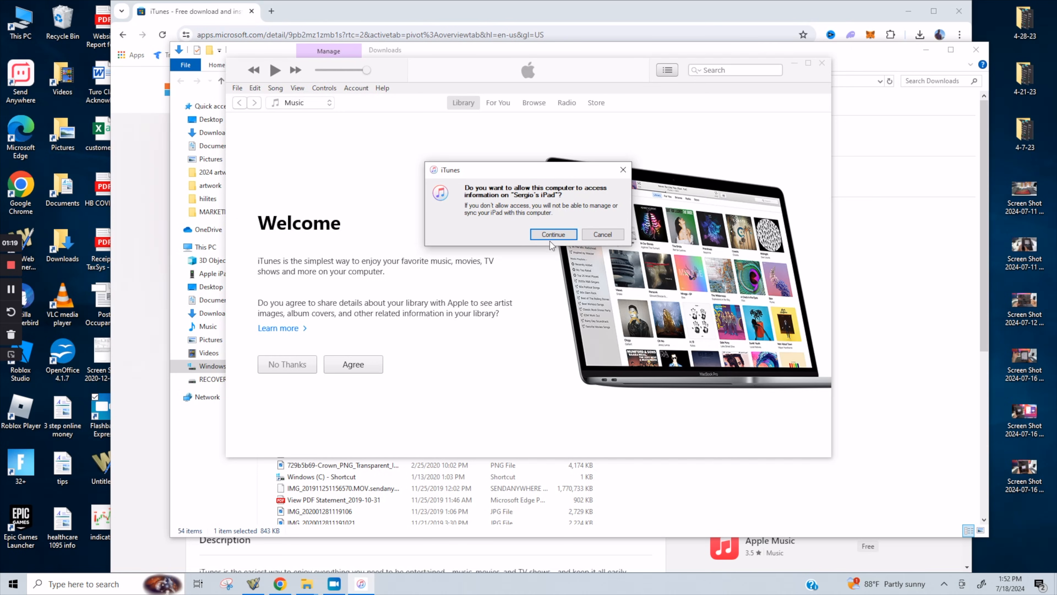
- Allow the computer to access the iPad, dismiss Welcome, and view the iPad's empty Music list
left_click(551, 234)
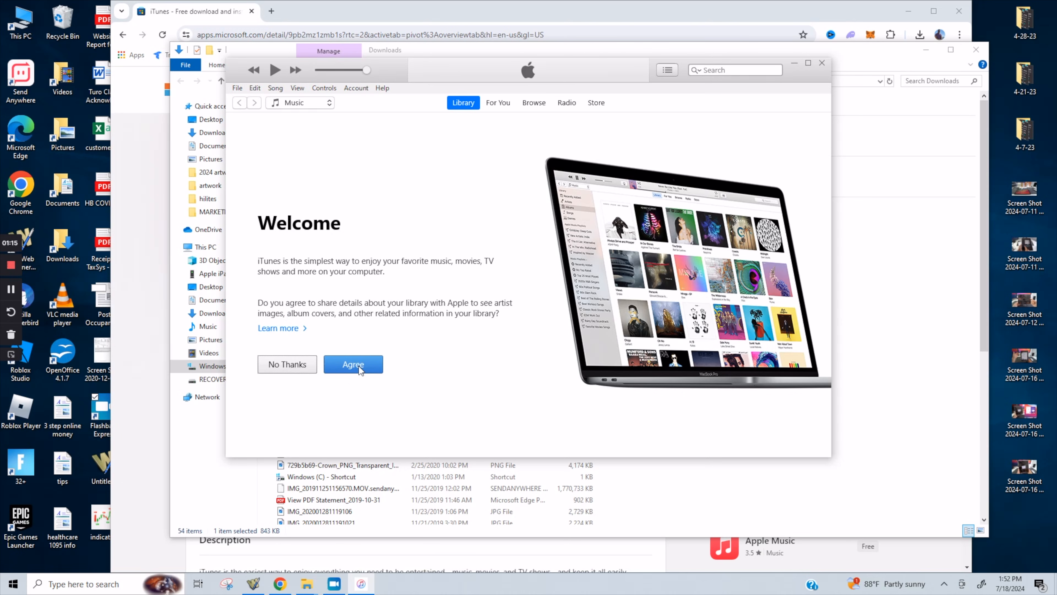
left_click(352, 364)
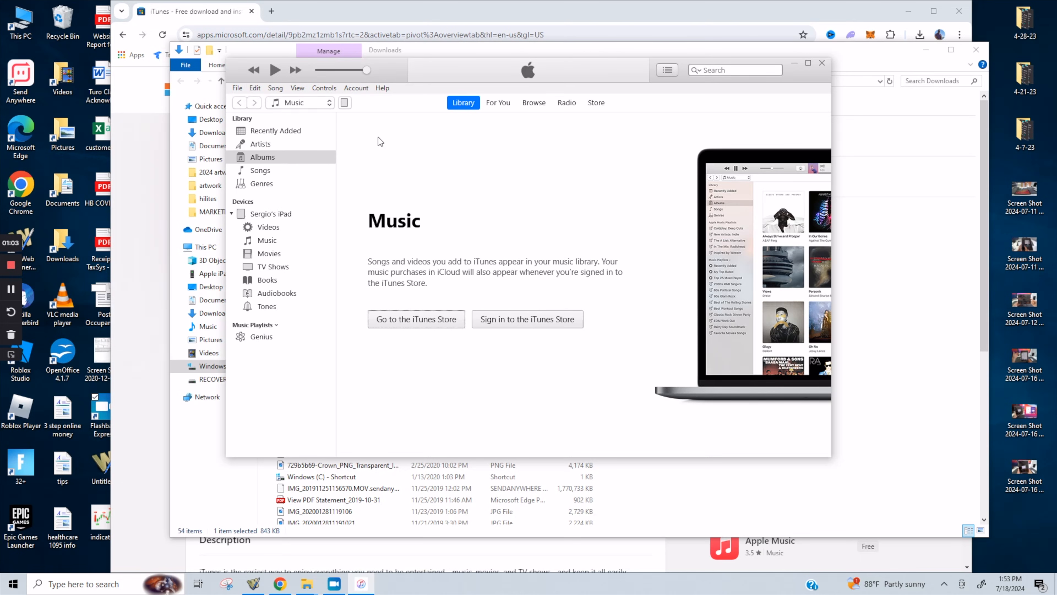
mouse_move(265, 220)
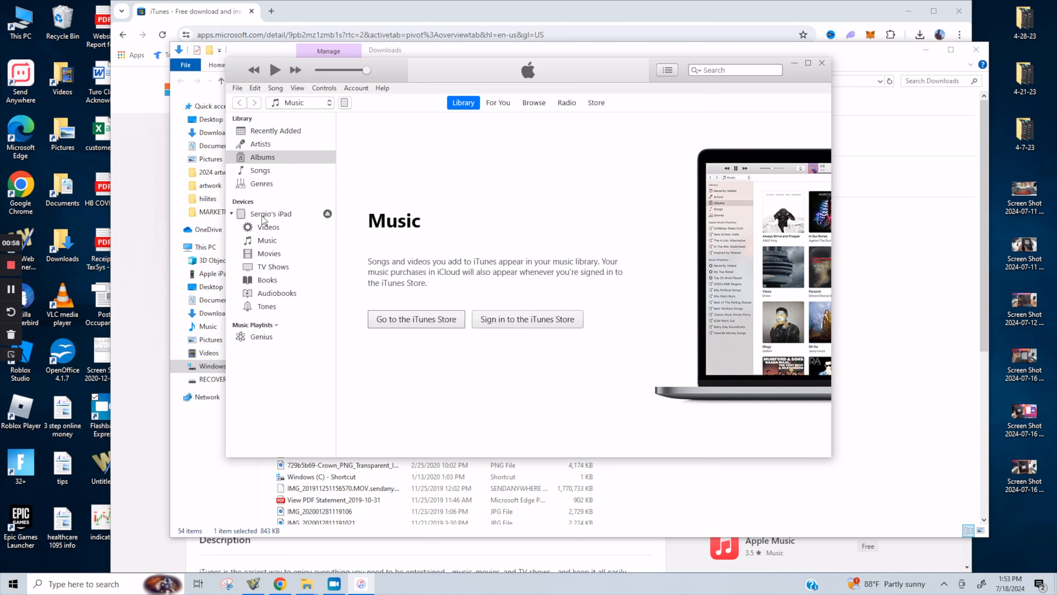
left_click(267, 240)
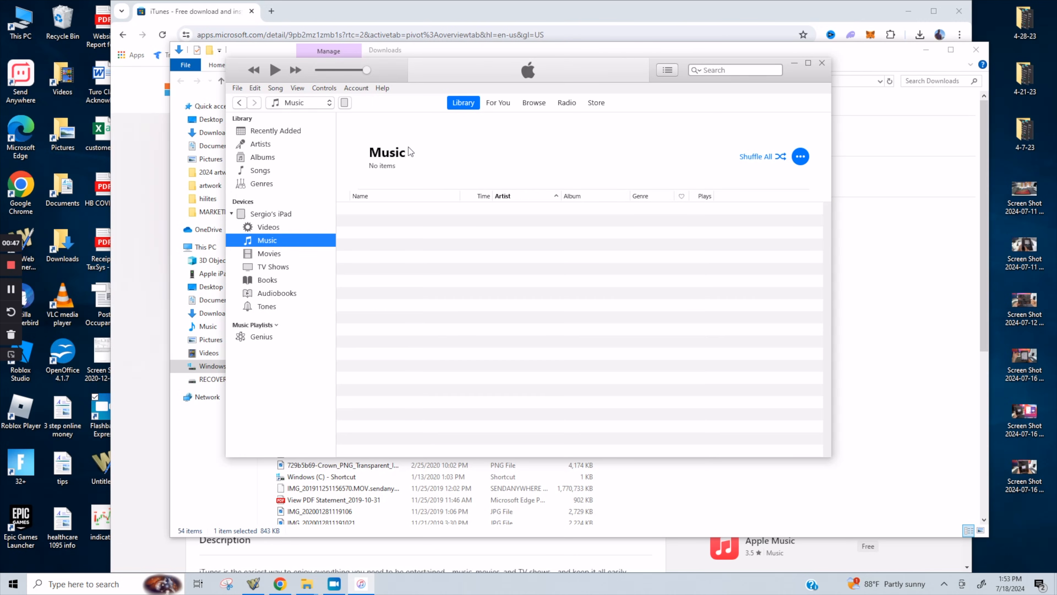
mouse_move(960, 62)
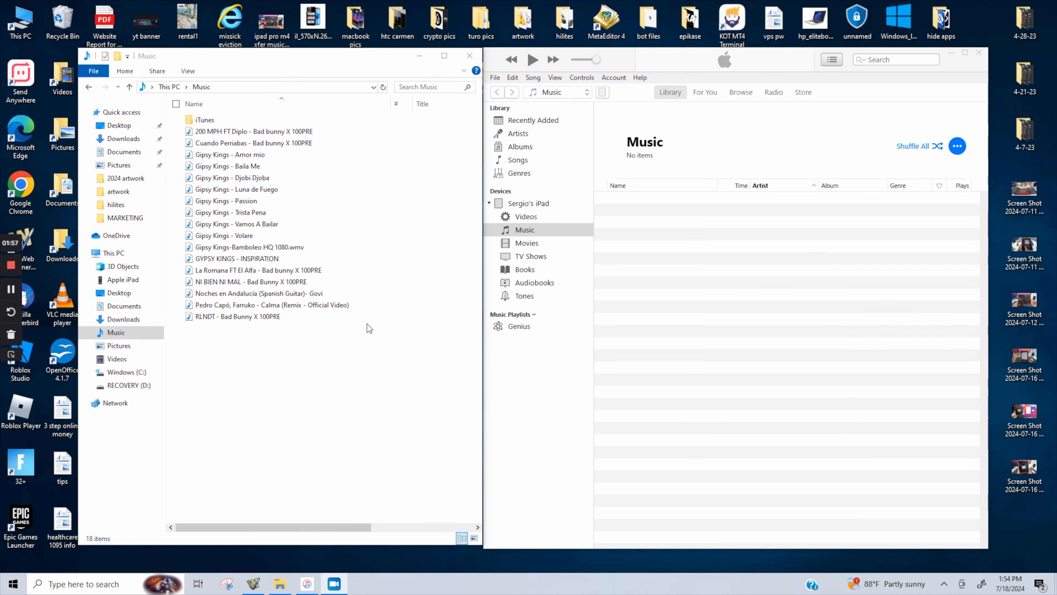
mouse_move(459, 180)
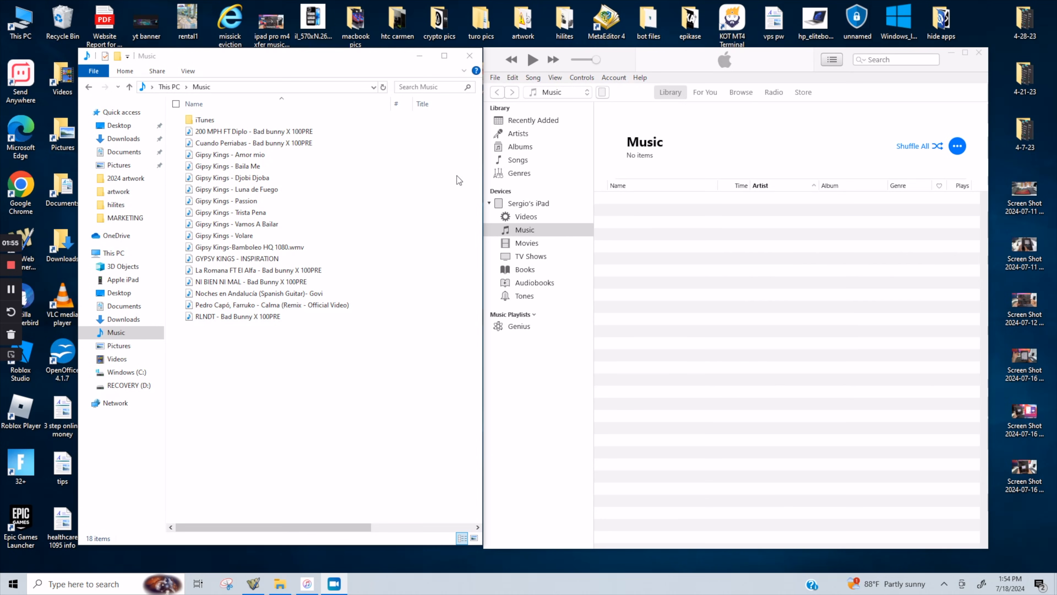
mouse_move(528, 270)
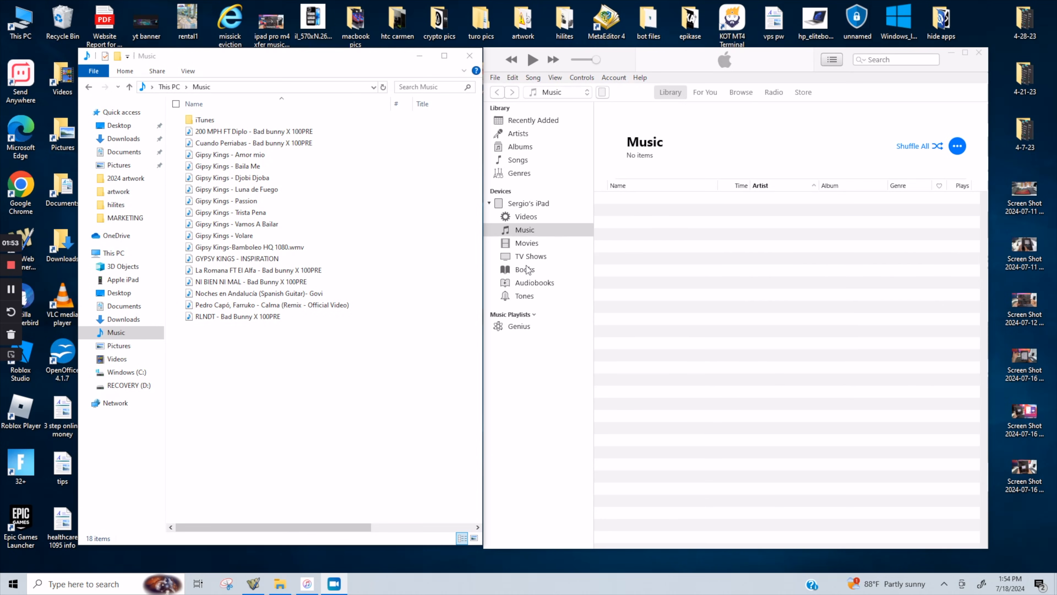
mouse_move(516, 128)
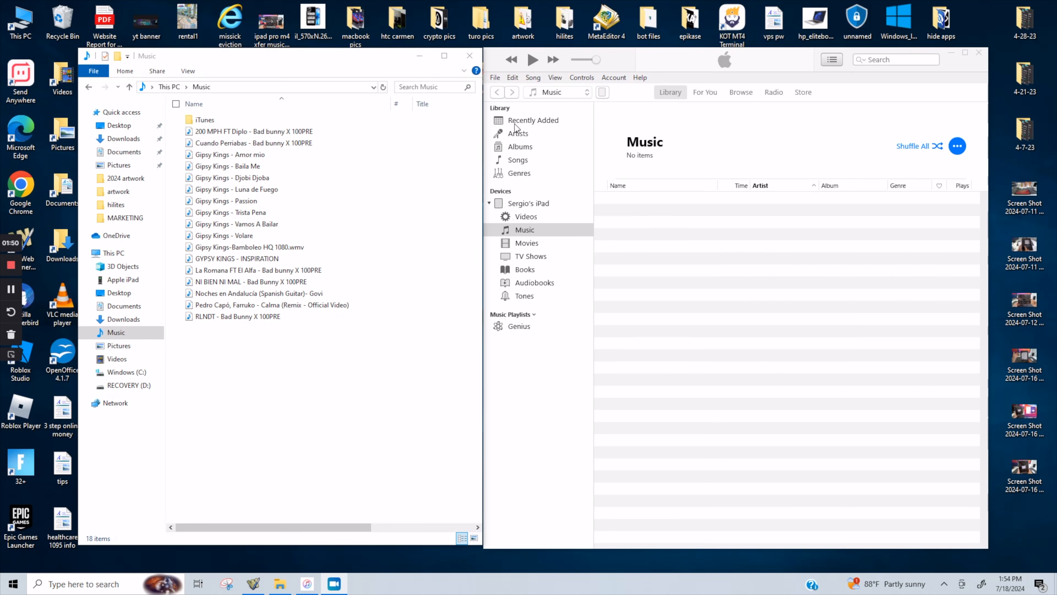
mouse_move(520, 163)
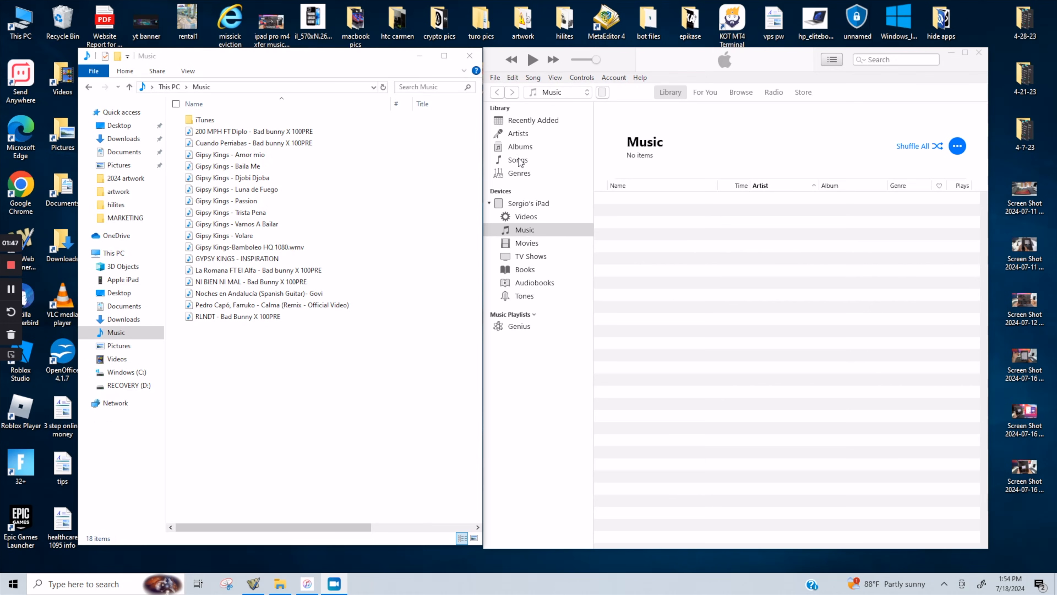
- Select all song files in the Music folder for dragging into the iTunes library
key("ctrl+a")
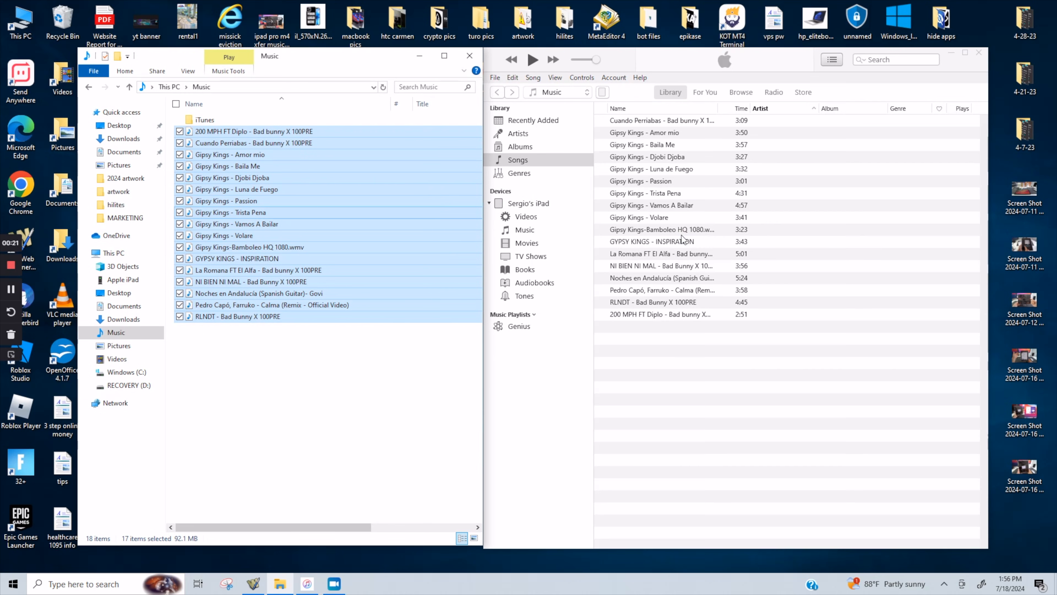
mouse_move(639, 124)
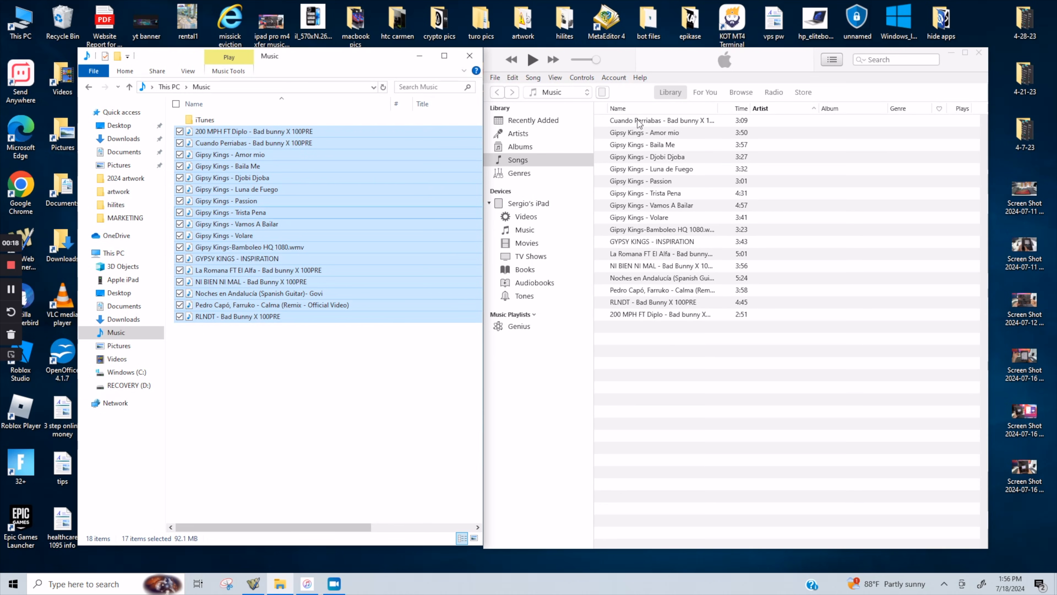
mouse_move(637, 144)
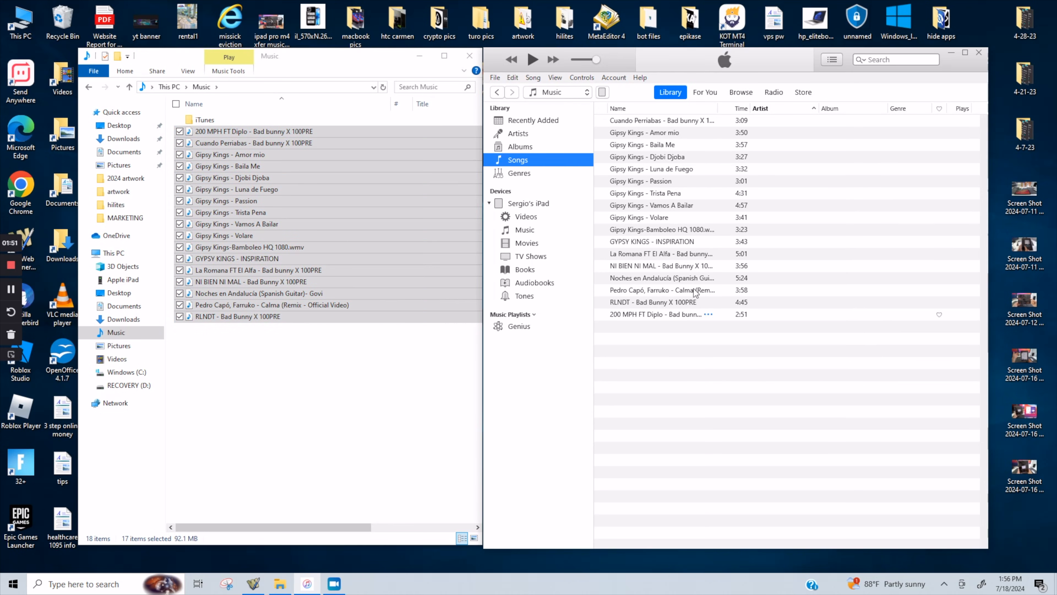
mouse_move(611, 147)
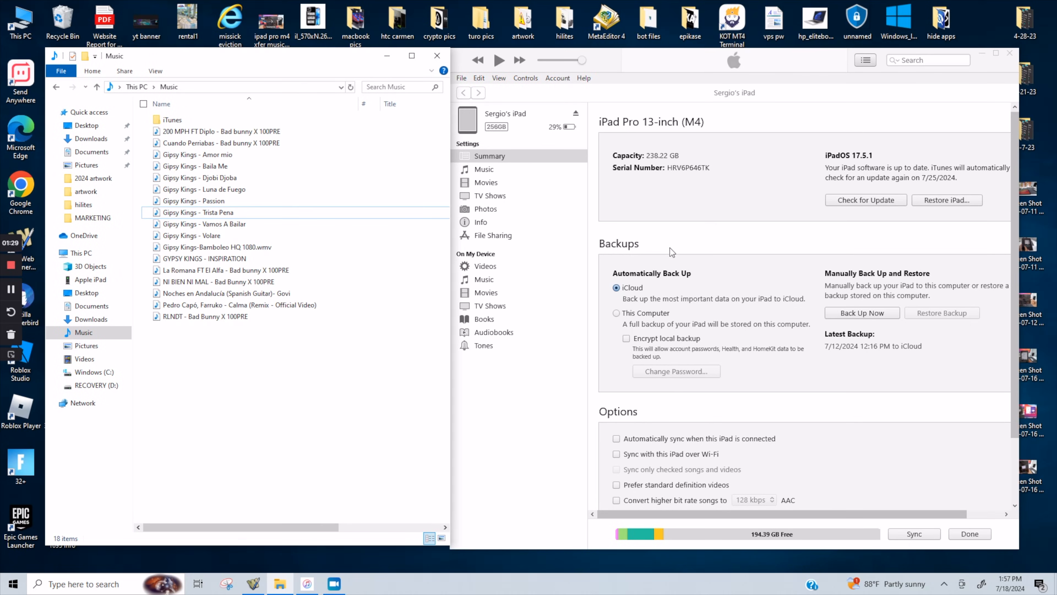
- Enable Sync Music for the iPad, apply it, and confirm Sync and Replace to copy the 17 songs
left_click(484, 169)
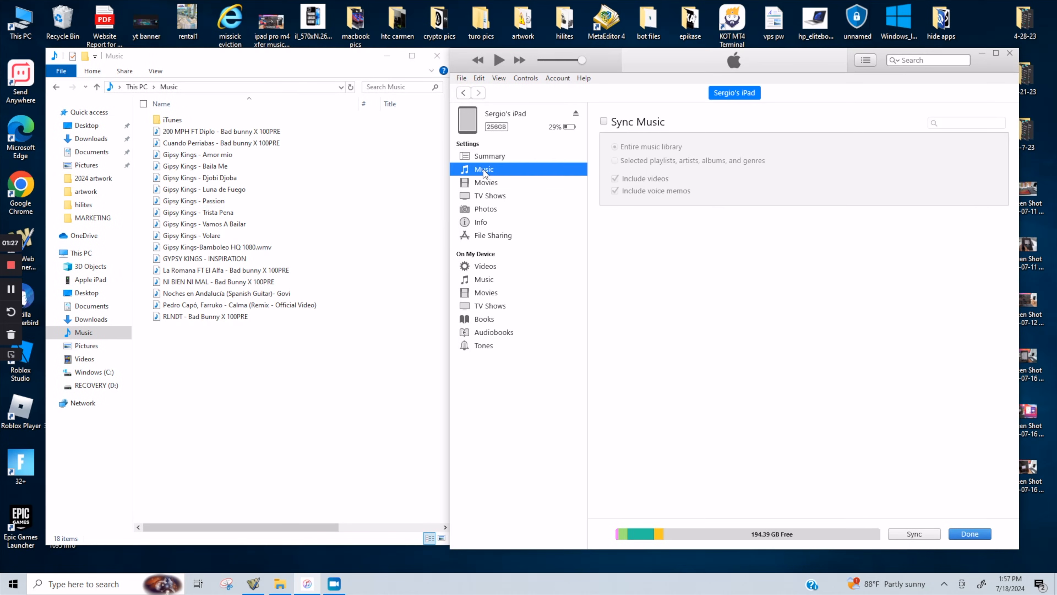
left_click(604, 121)
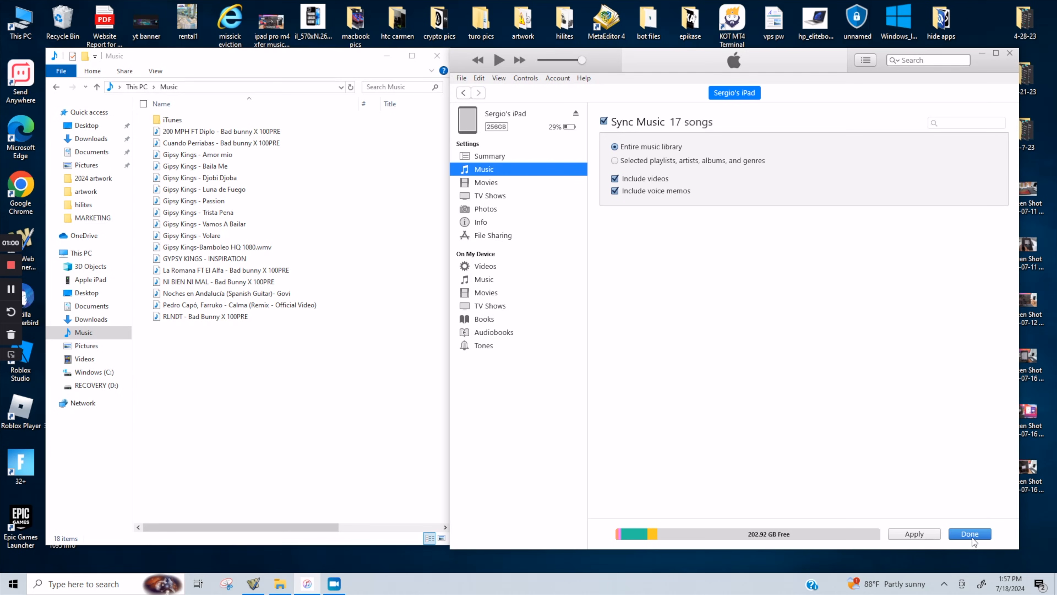
left_click(970, 534)
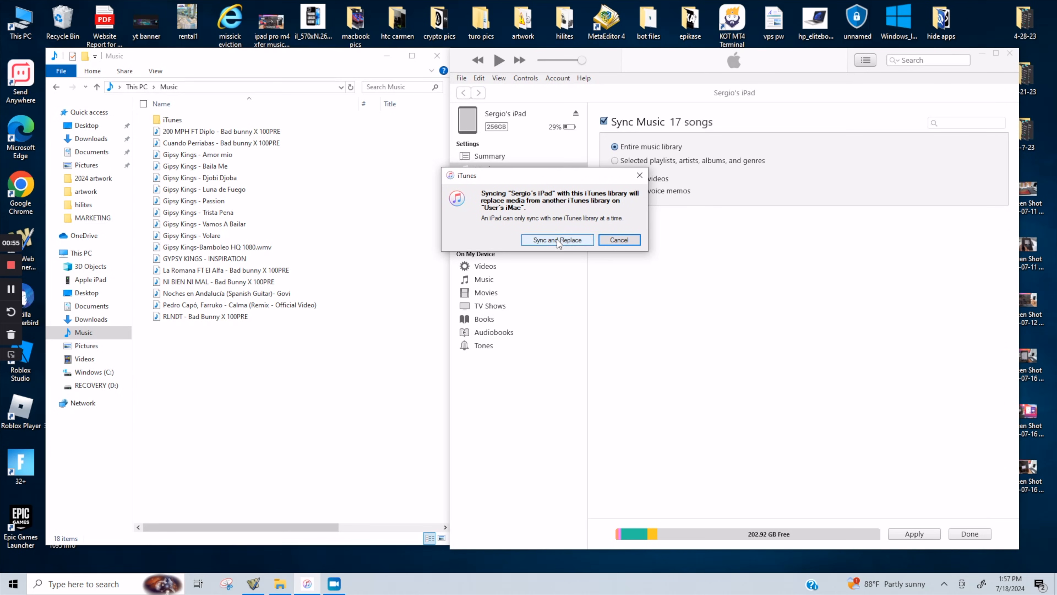
left_click(557, 240)
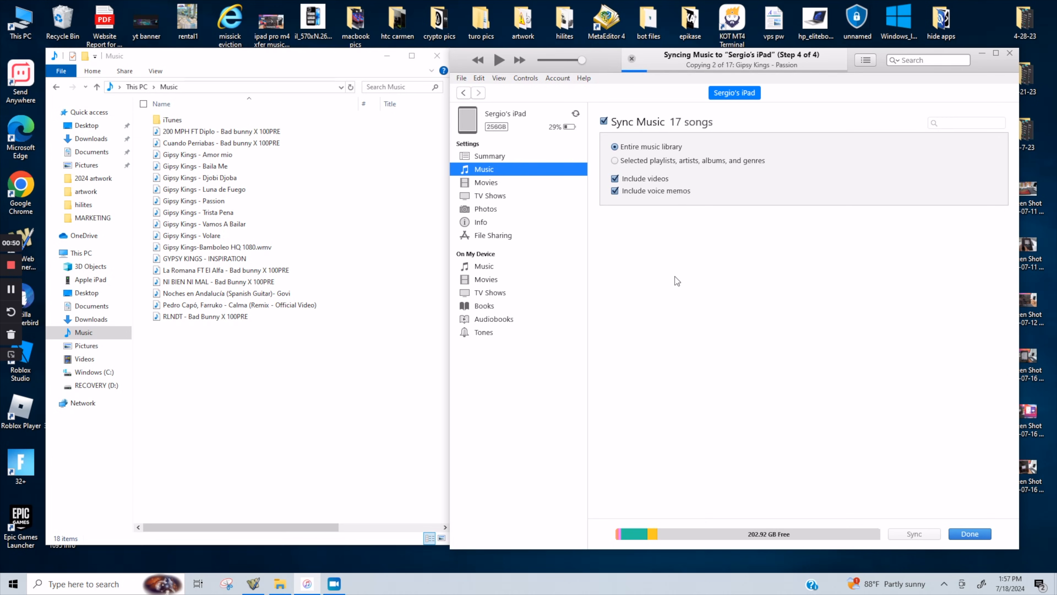